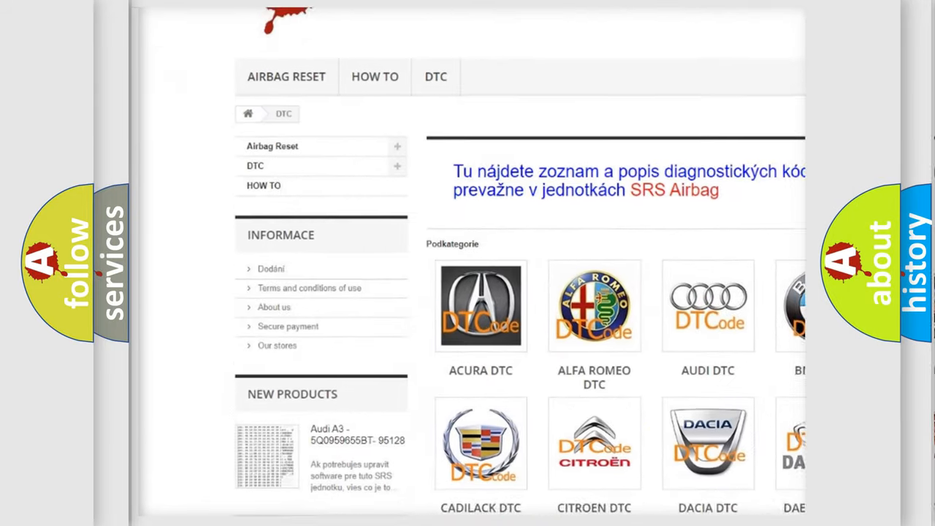
scroll(down, 3)
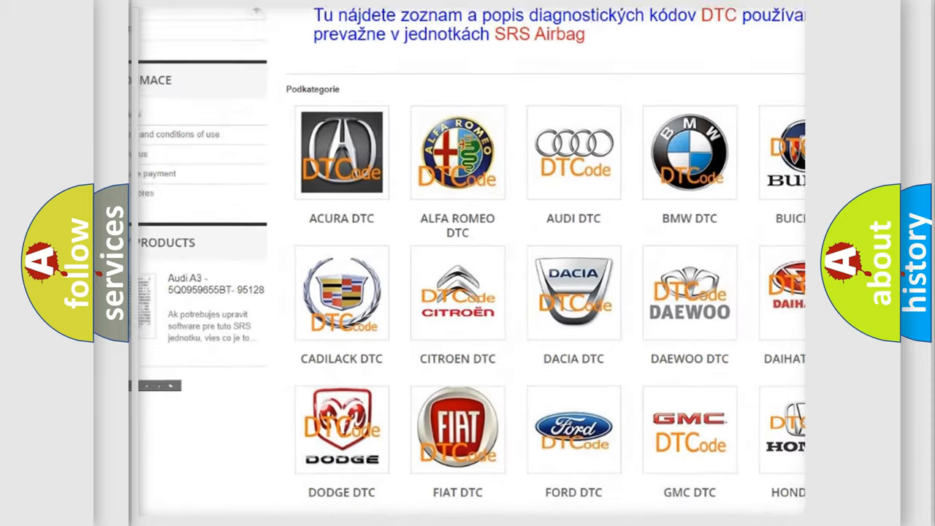
scroll(down, 3)
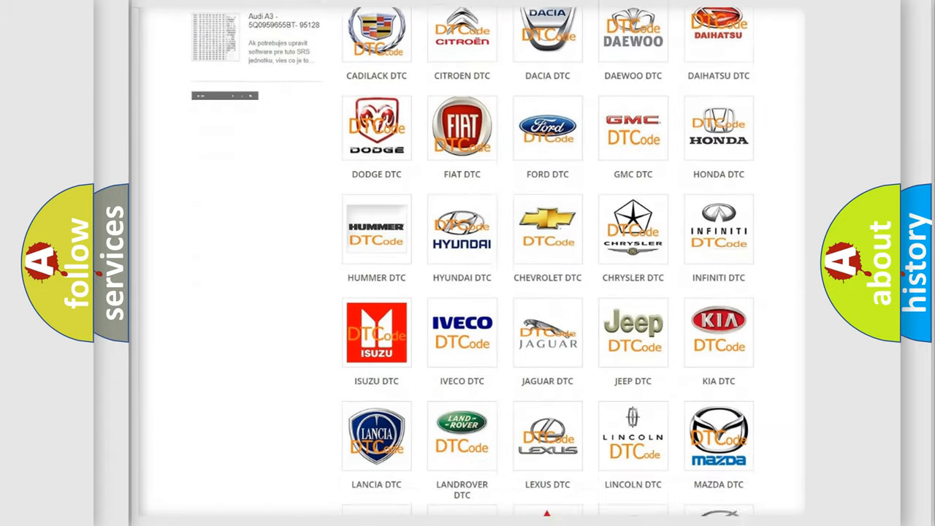
scroll(down, 3)
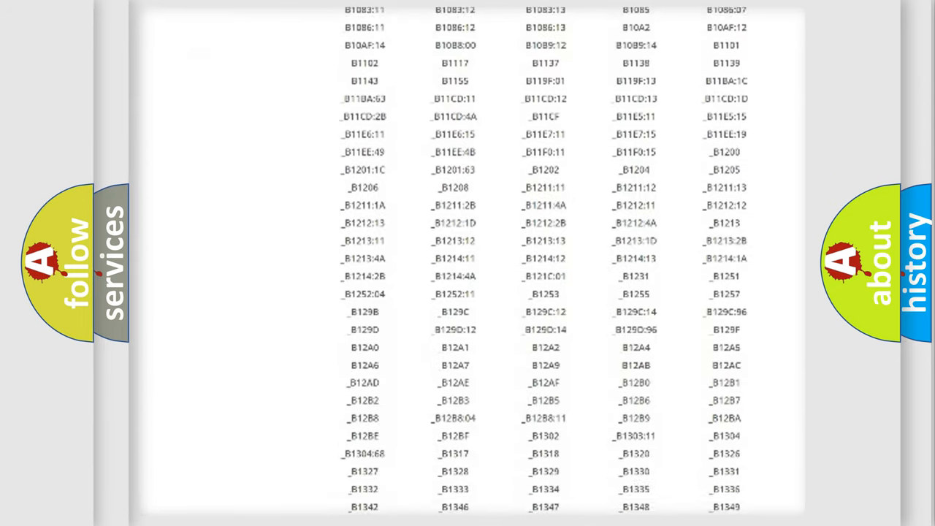
scroll(down, 3)
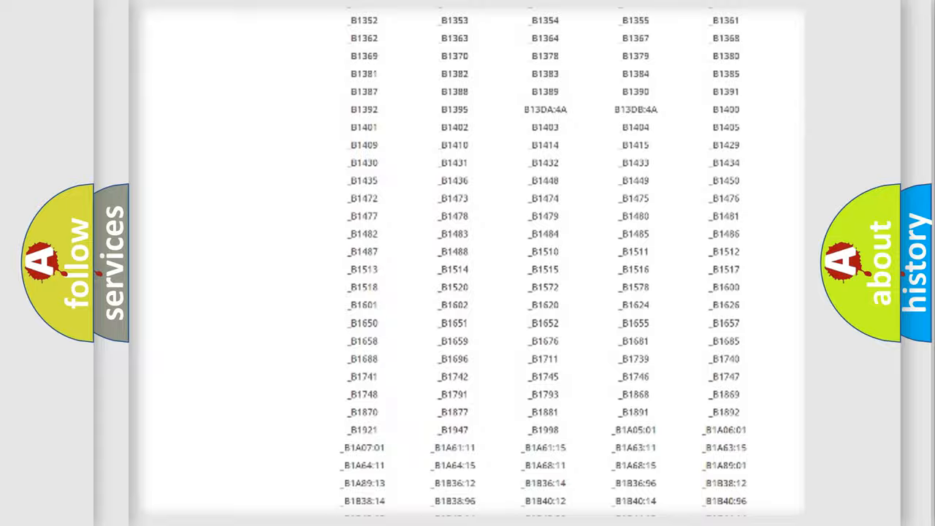